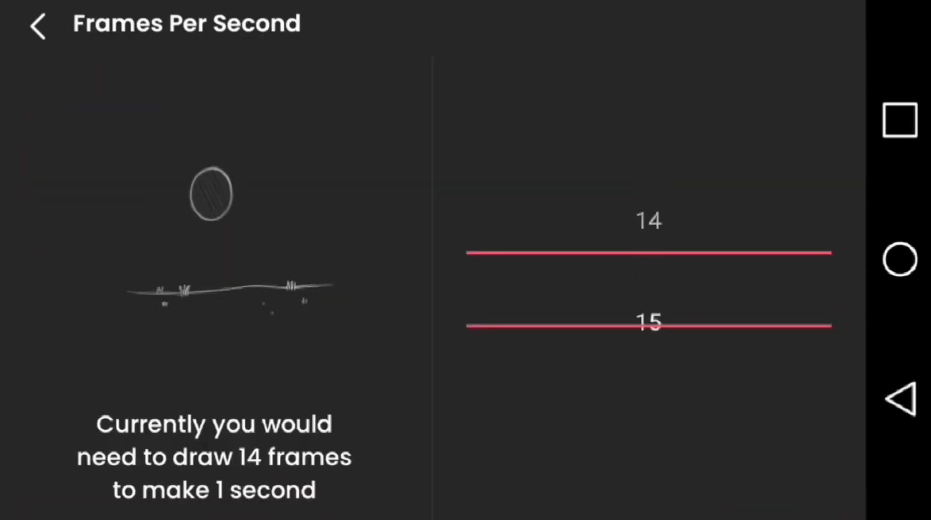
Confirm 15 FPS and create the YouTube 720p project
click(36, 26)
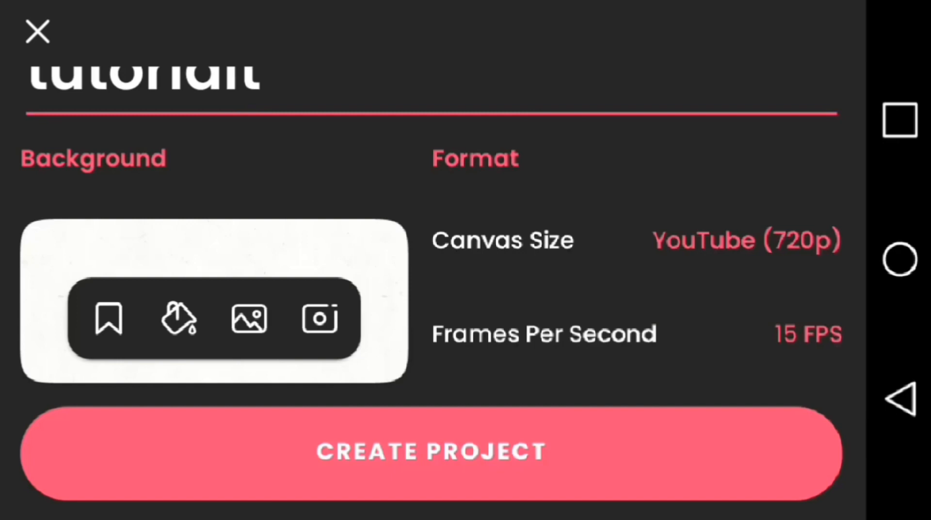
click(432, 451)
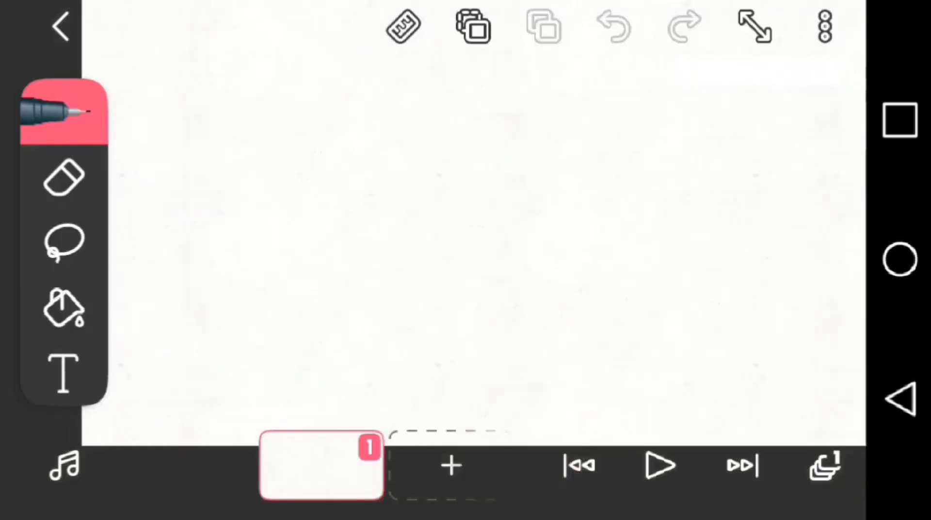
Draw Gumball in red on frame 1, resizing parts and erasing stray lines
click(64, 112)
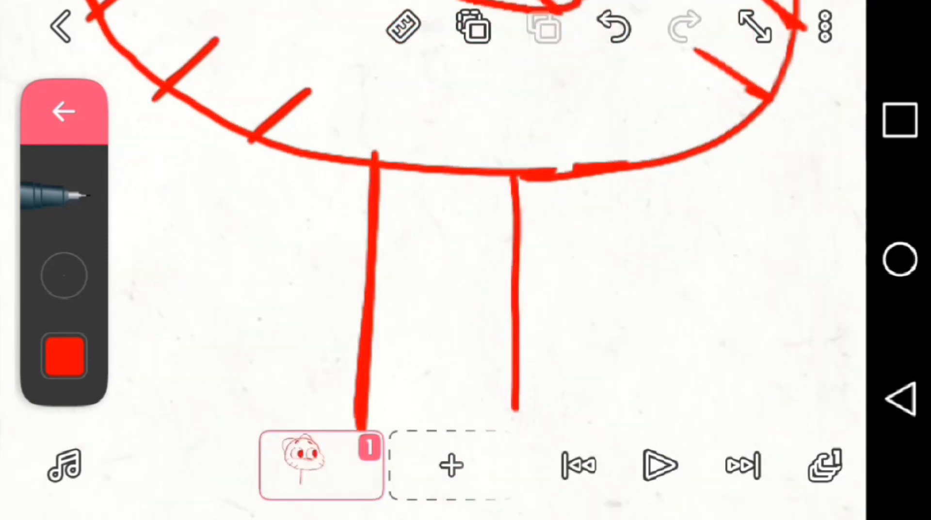
click(612, 28)
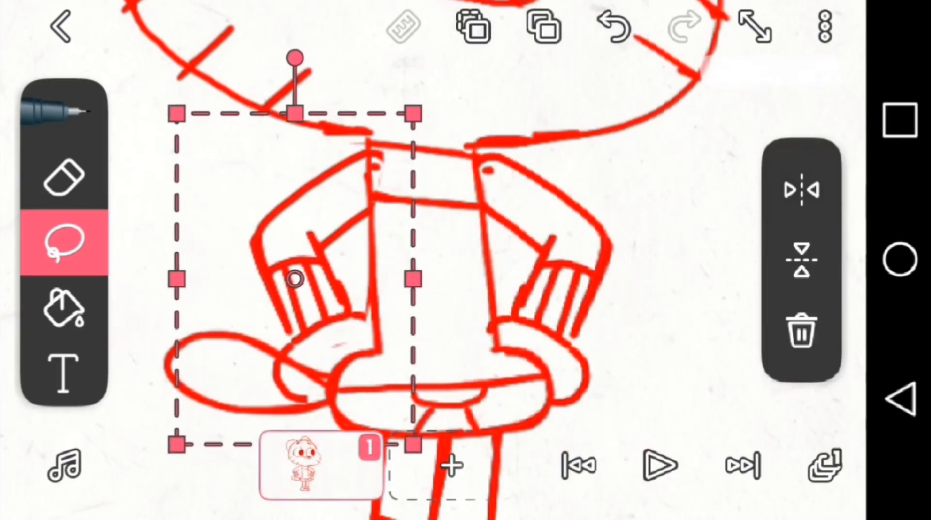
click(64, 176)
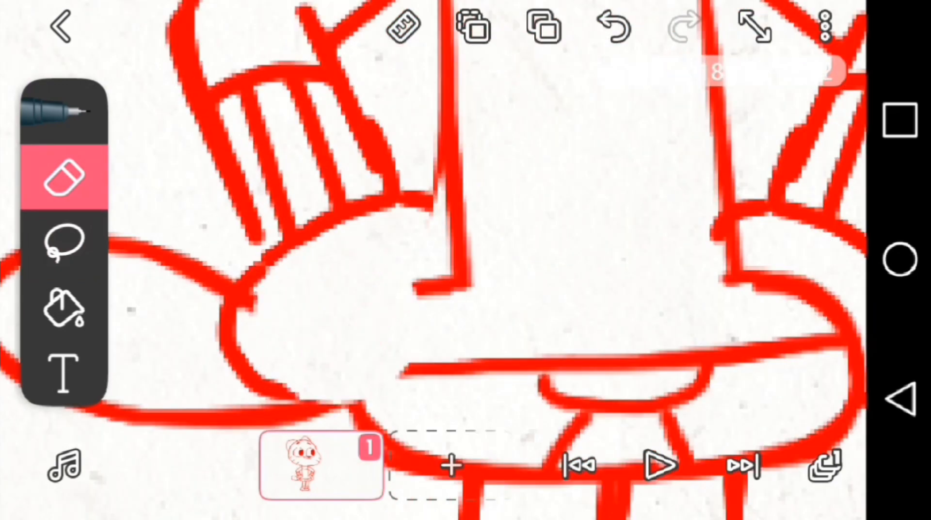
click(64, 175)
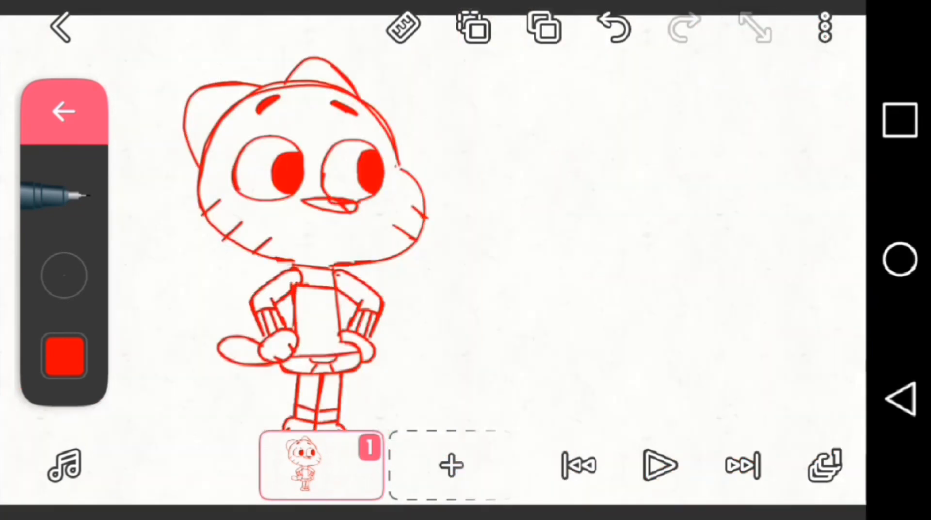
Add frames 2–4, redrawing Gumball's head and expression over onion skin with red pen and lasso
click(449, 465)
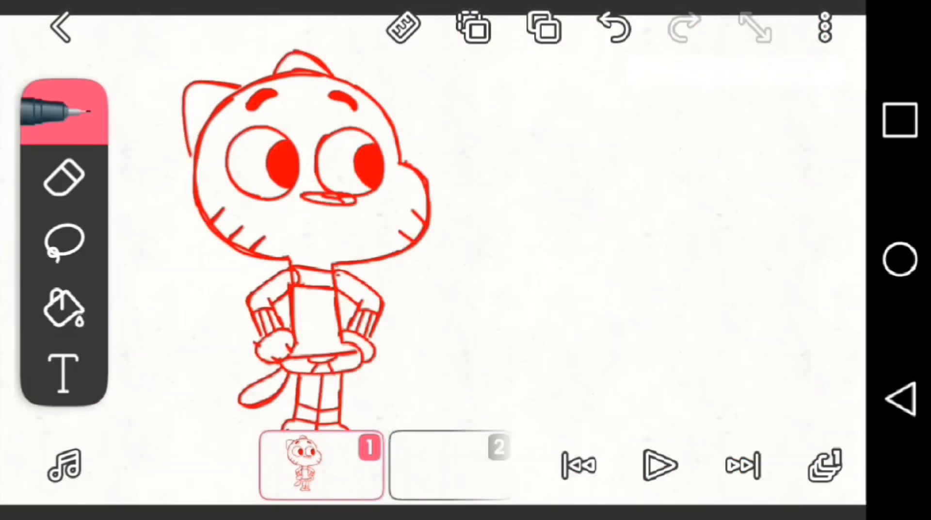
click(64, 240)
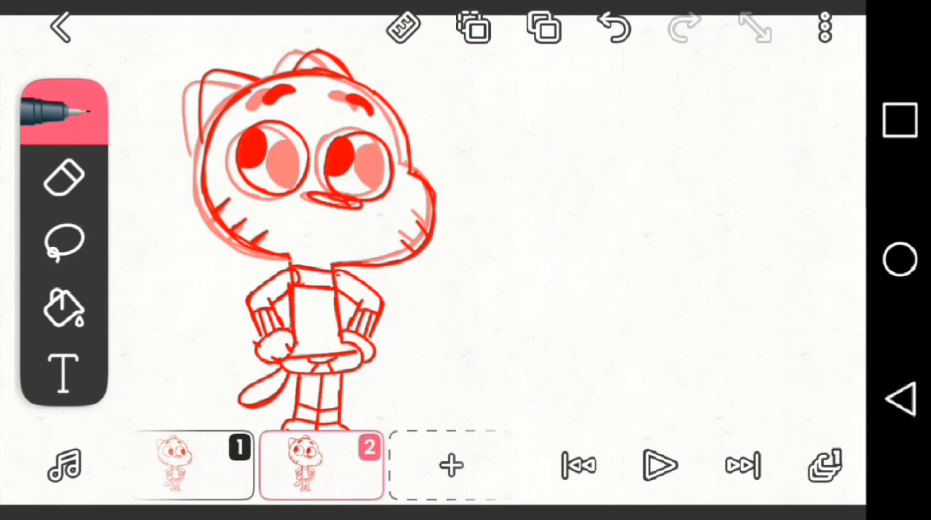
click(64, 240)
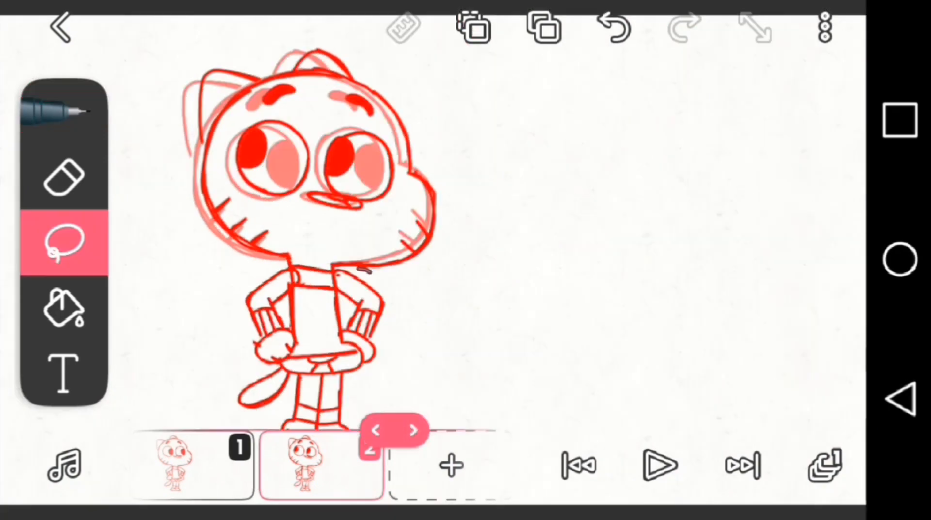
click(414, 430)
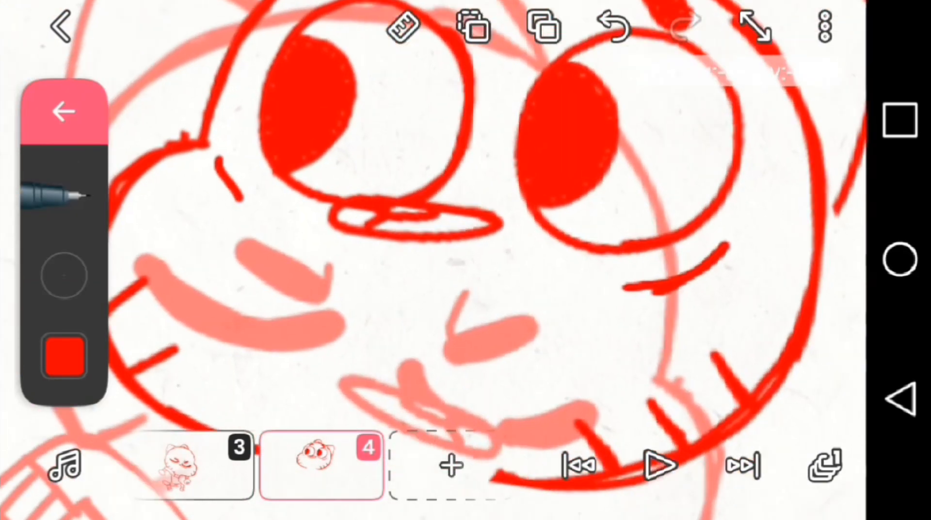
click(64, 111)
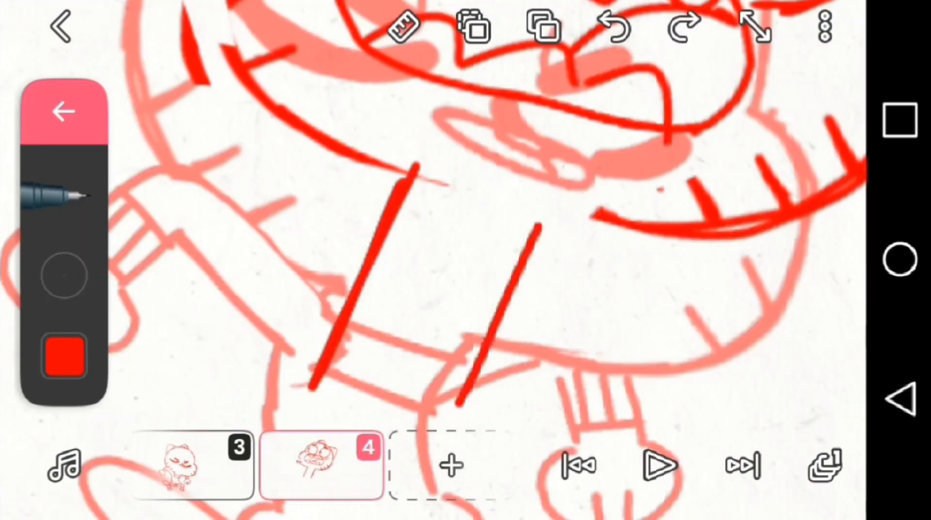
click(659, 464)
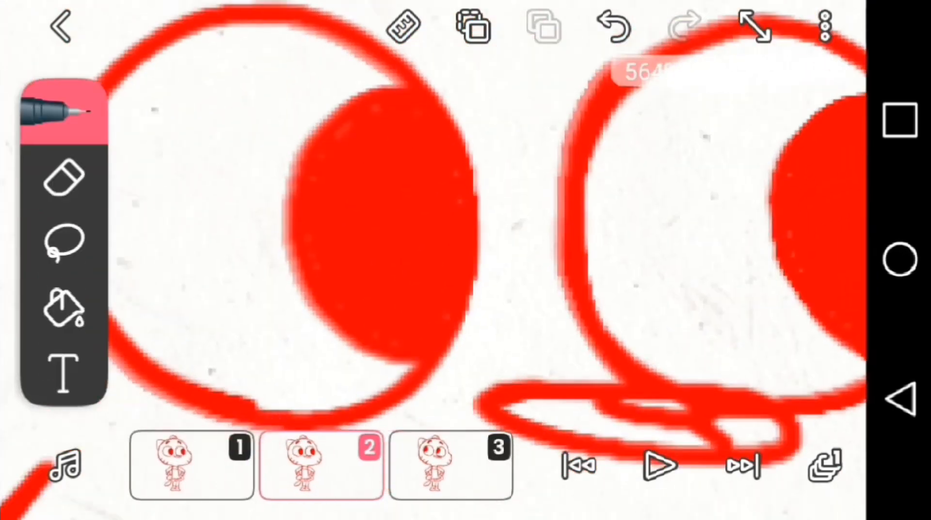
Sketch Gumball's body poses in red on frames 5–7, zoomed in for detail
click(63, 240)
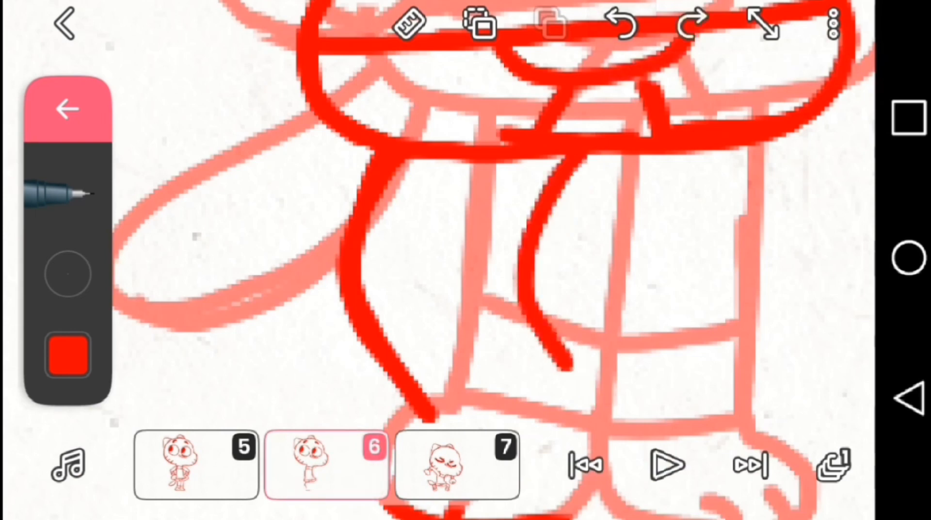
Scroll the timeline back and select frame 5 to review the sketch
click(616, 23)
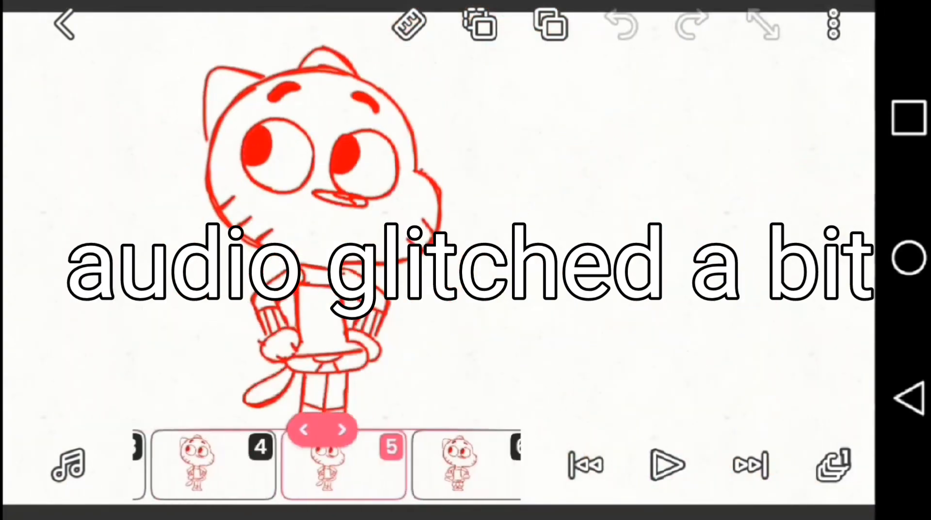
click(340, 429)
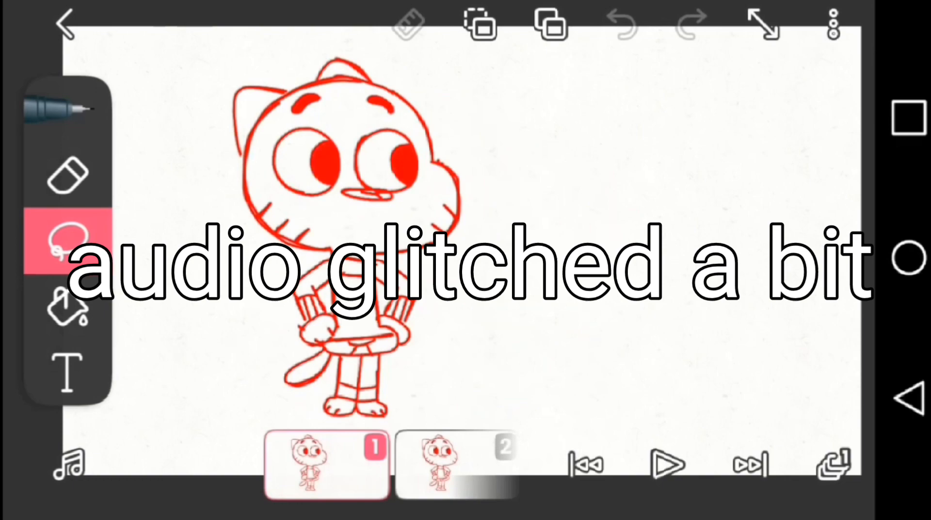
Select the Pen and trace frame 1's red sketch, colouring the cat blue
click(67, 110)
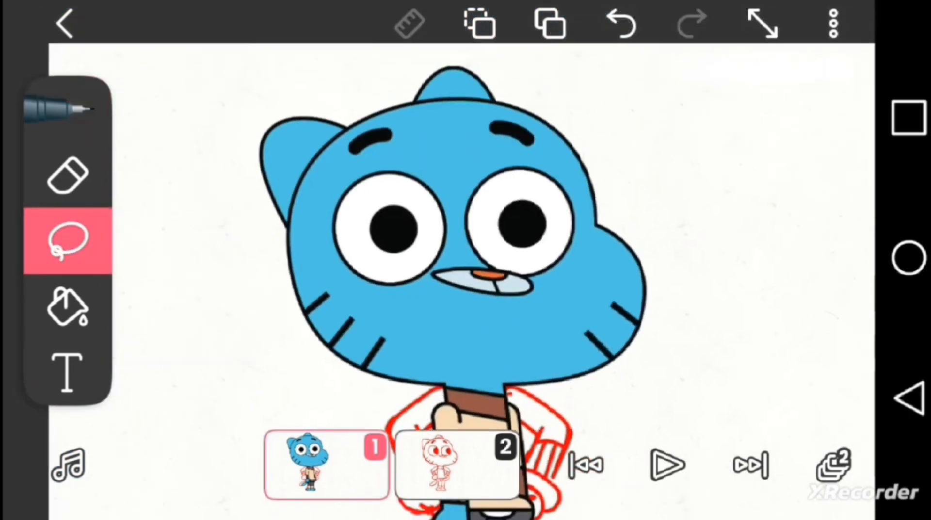
Exit the project to FlipaClip's home screen projects list
click(65, 23)
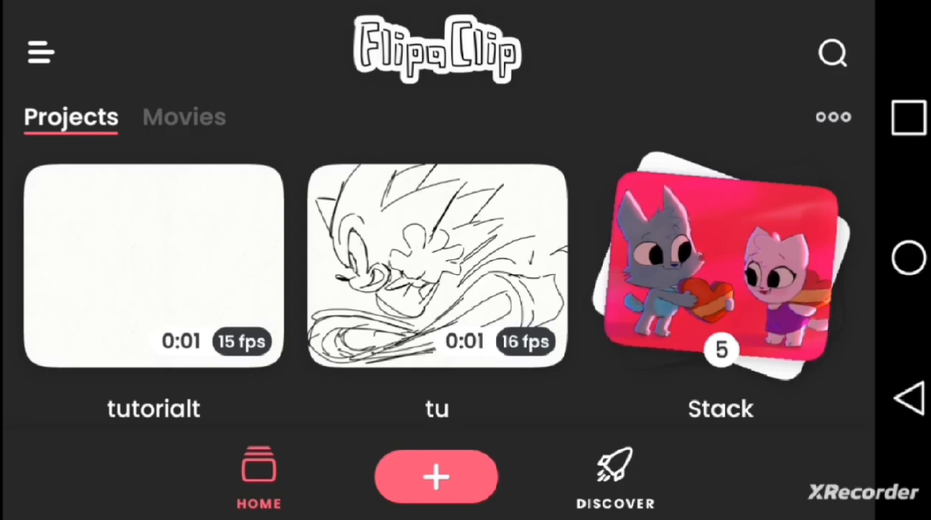
View app Settings from the home menu, then show the drawing tool types list
click(39, 52)
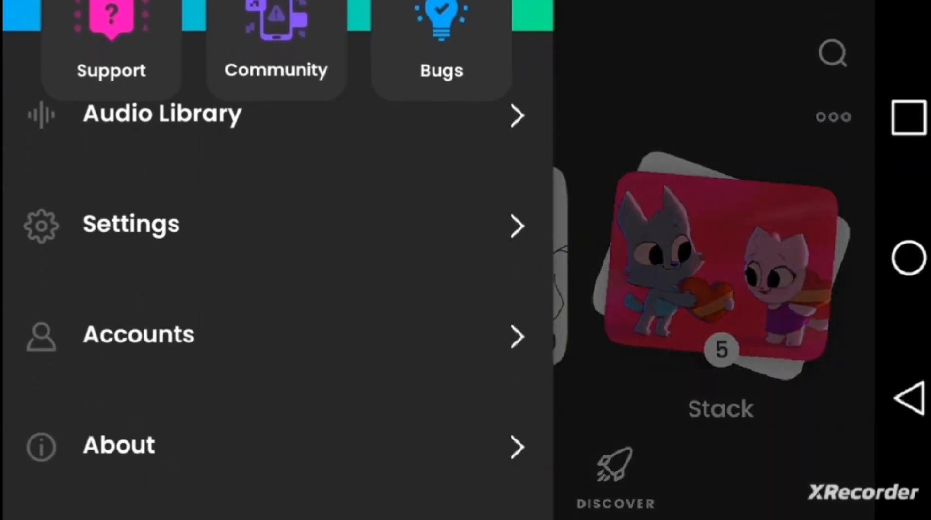
click(130, 225)
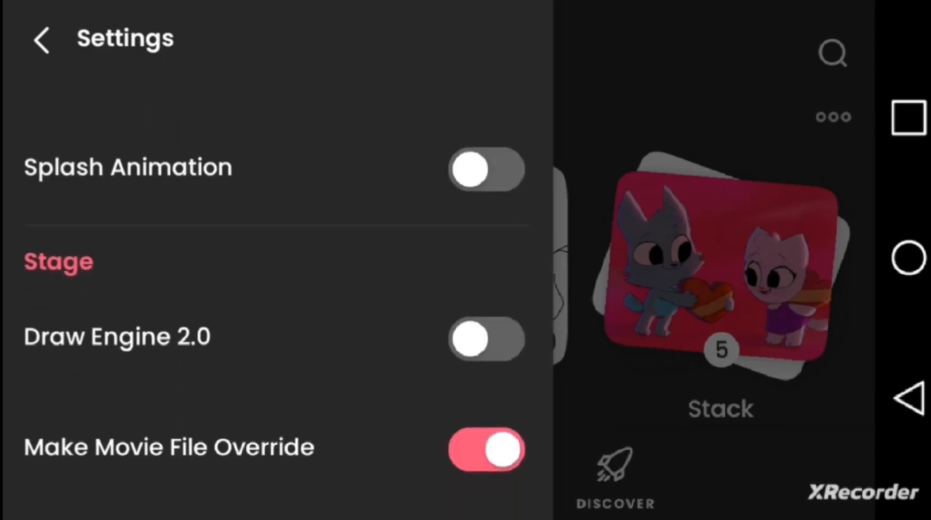
click(486, 339)
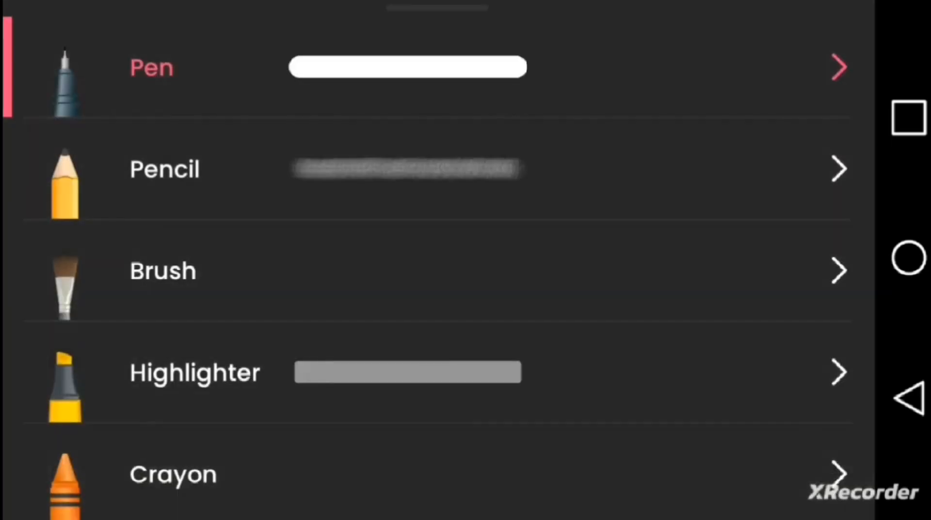
Set pen thickness to 4px and draw black hands on frame 2
click(838, 67)
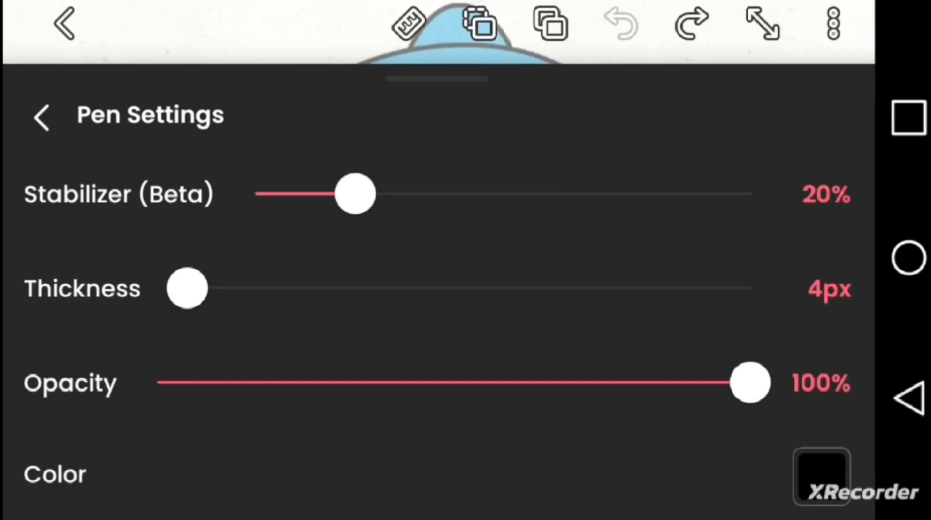
click(42, 116)
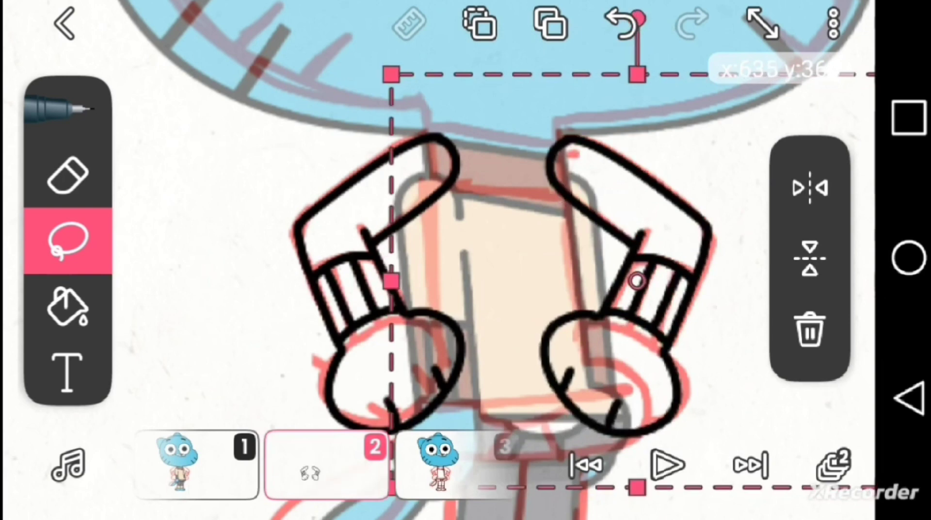
Finish frame 2's line art and fill its colours, then begin frame 3
click(67, 172)
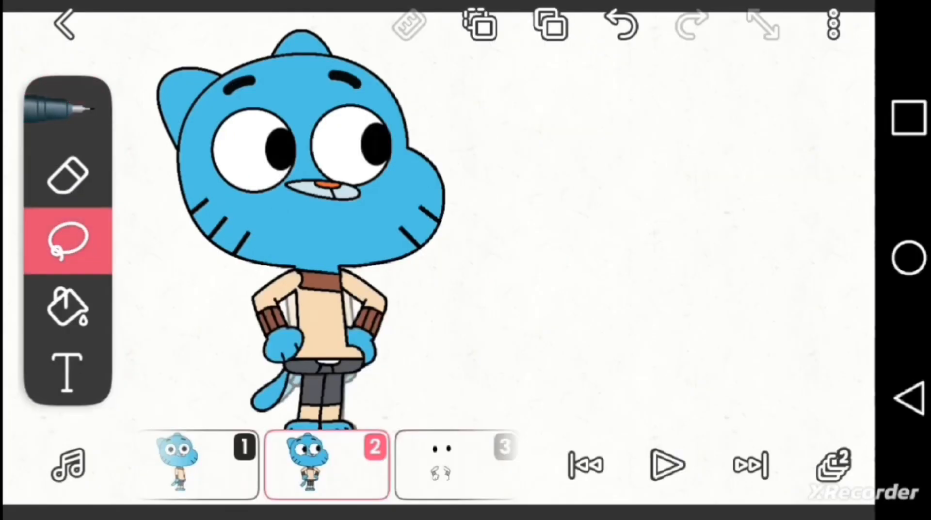
Add the coloured Gumball drawings on frames 5 and 6, with a larger head on frame 6
click(481, 24)
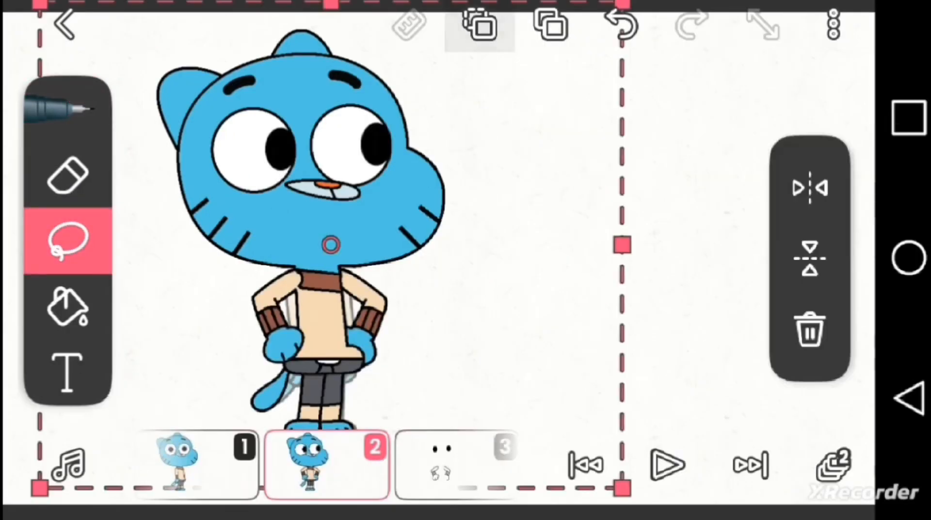
click(809, 328)
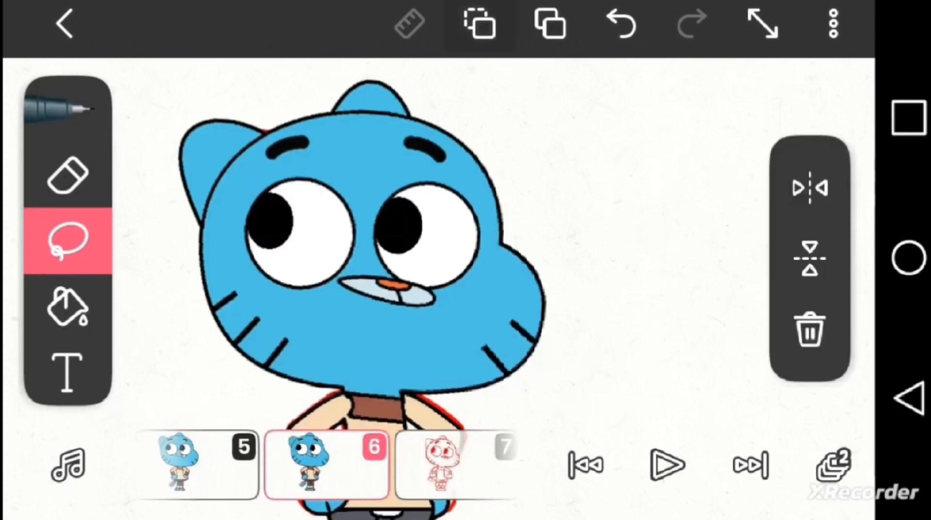
Colour frames 9 and 10, tilting Gumball's close-up face on frame 10
click(750, 465)
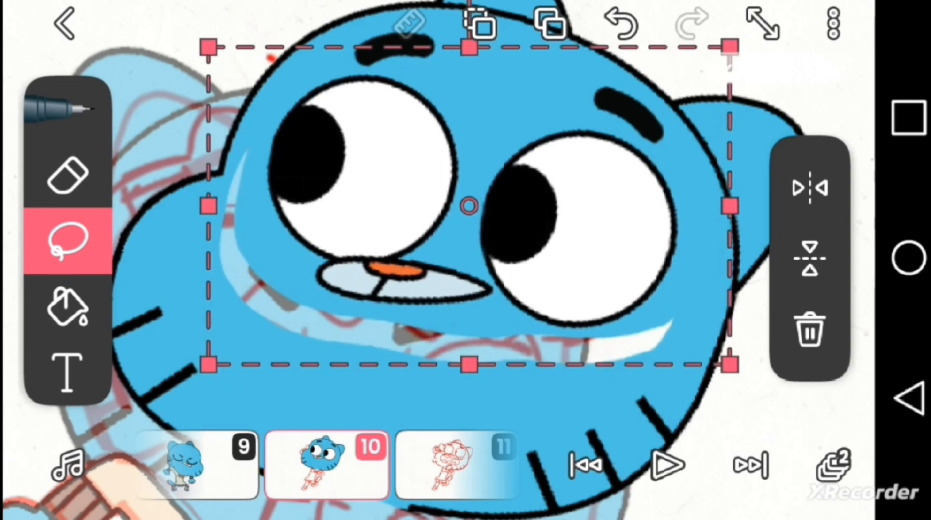
Redraw frame 10's face screaming with a wide-open mouth, then play the animation
click(66, 309)
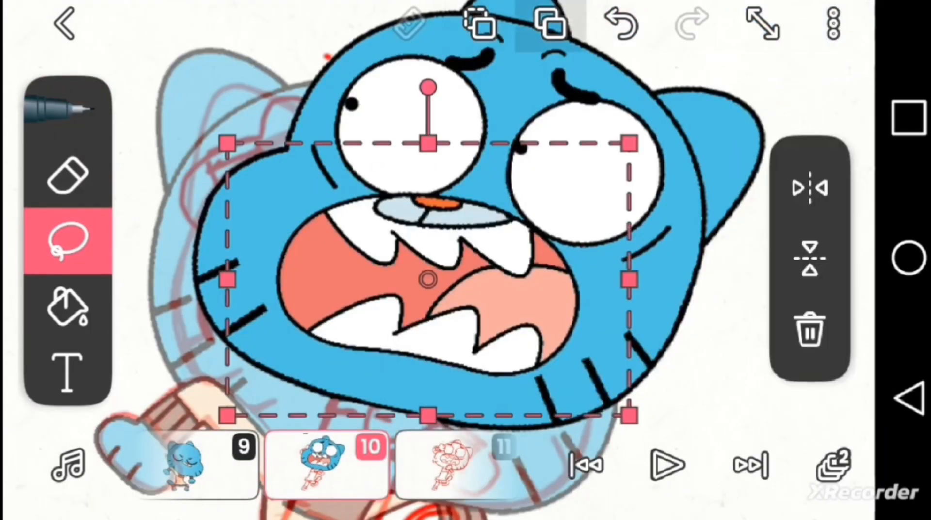
click(667, 465)
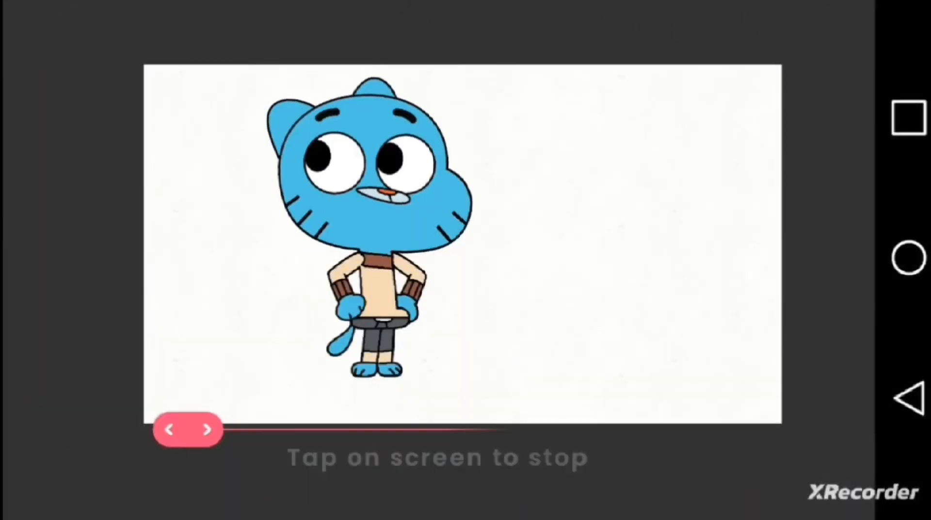